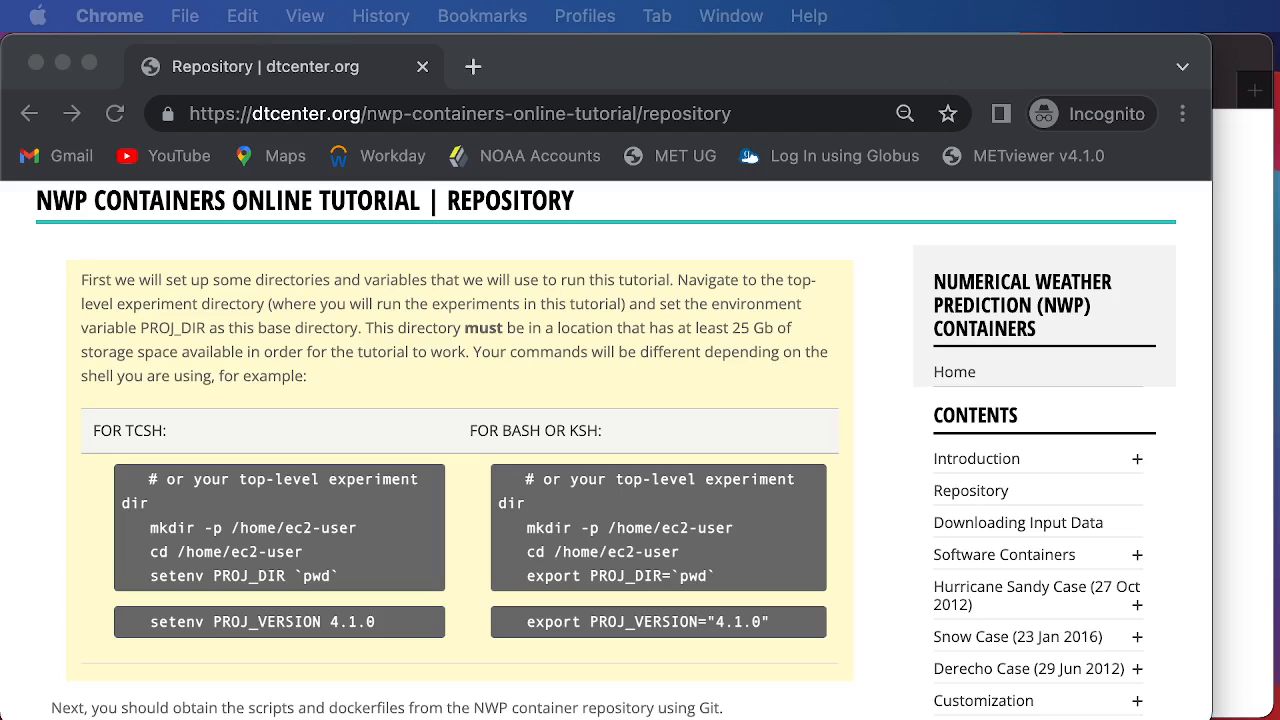
mouse_move(352, 200)
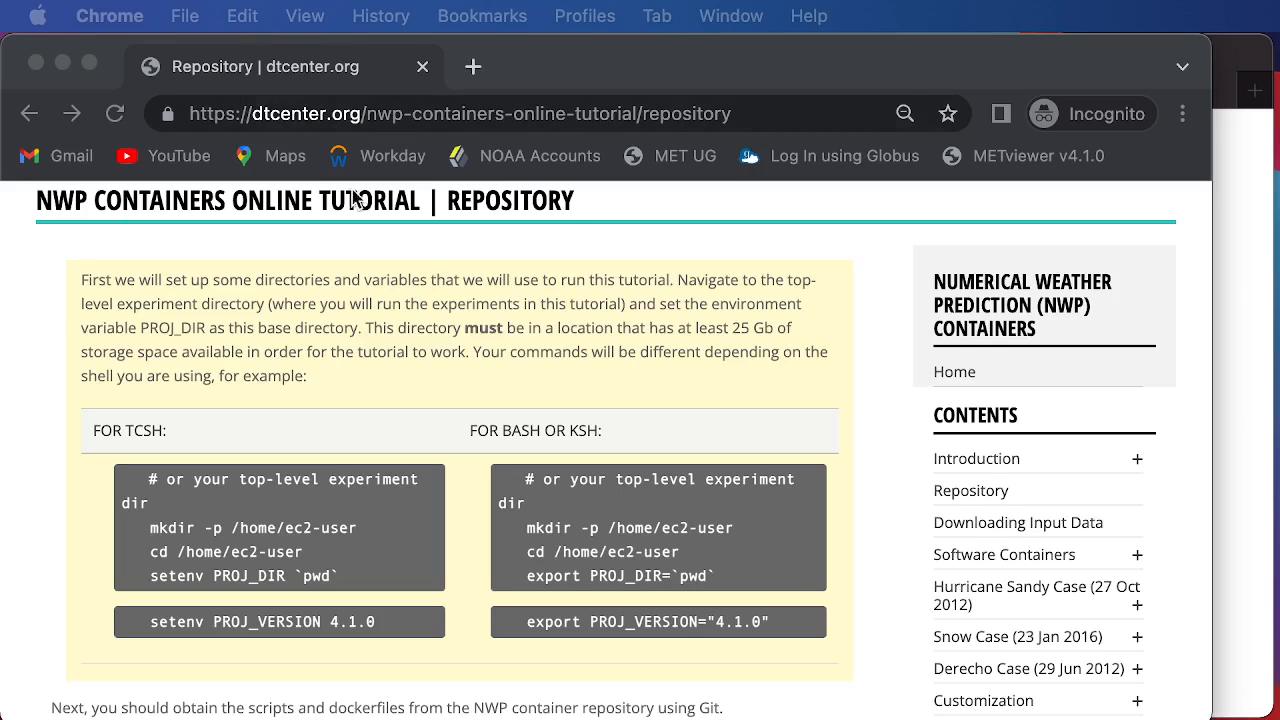
mouse_move(240, 430)
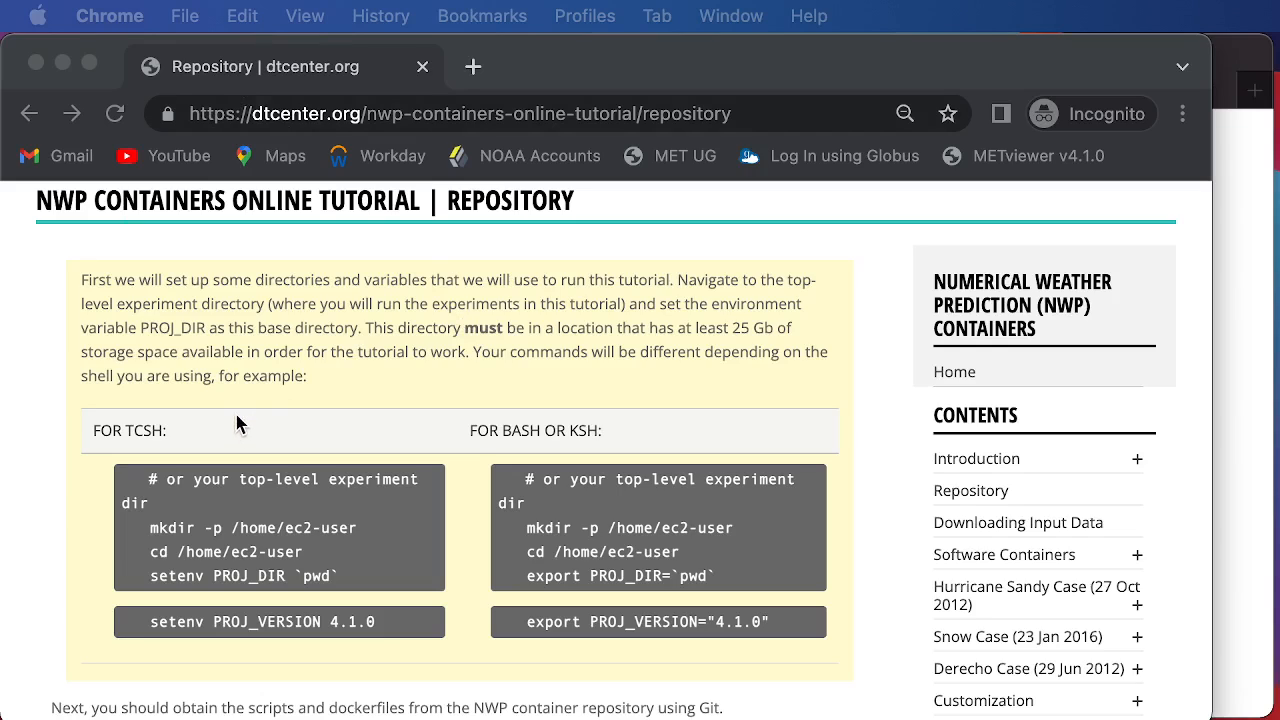
mouse_move(164, 444)
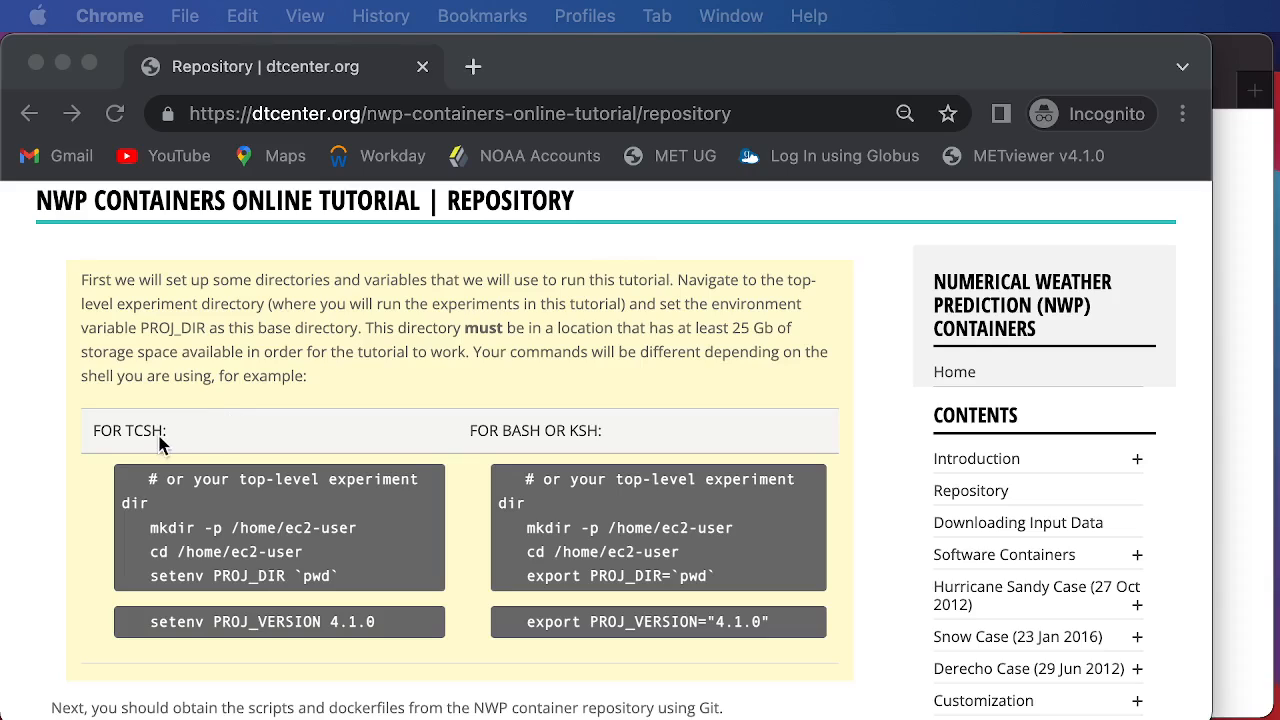
mouse_move(516, 684)
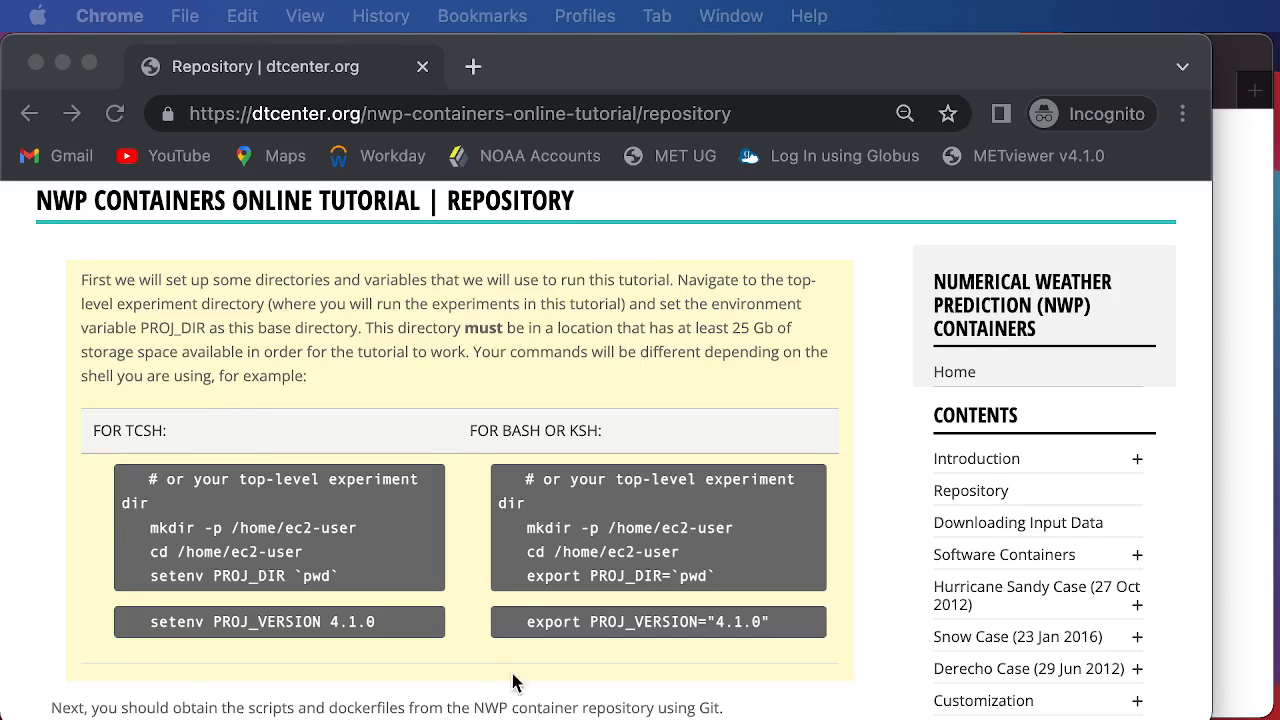
mouse_move(760, 444)
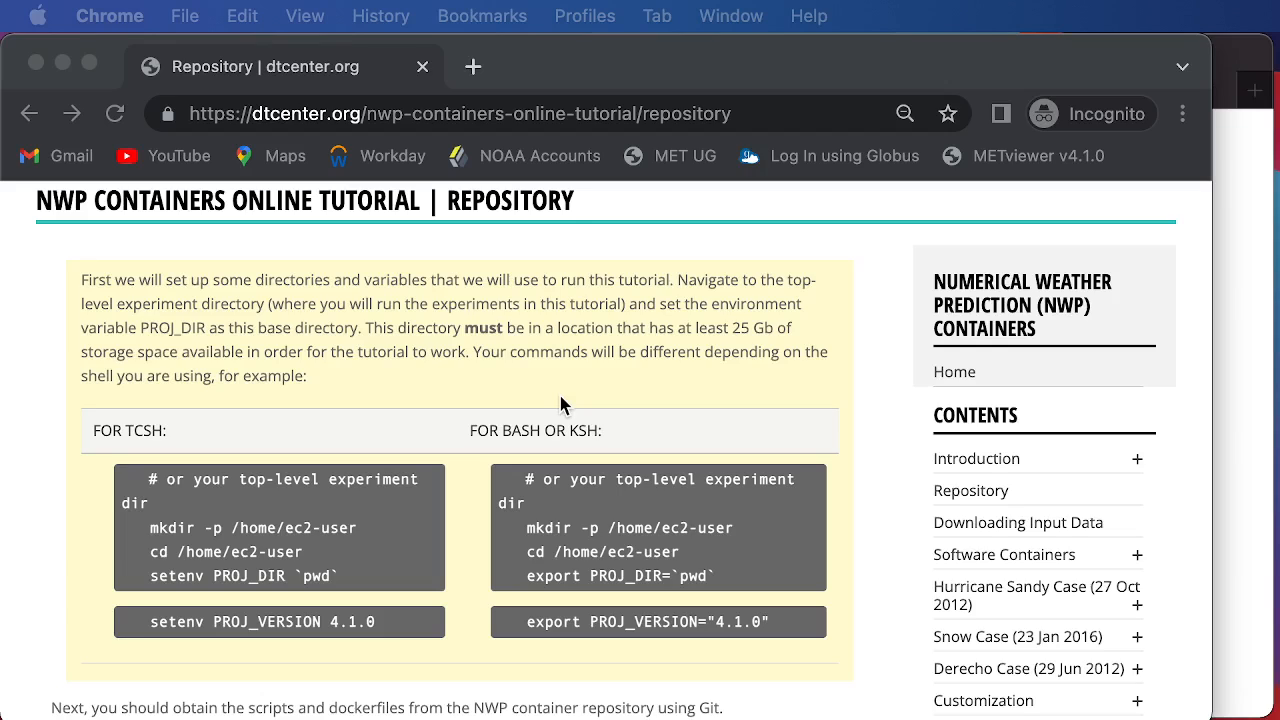
mouse_move(490, 508)
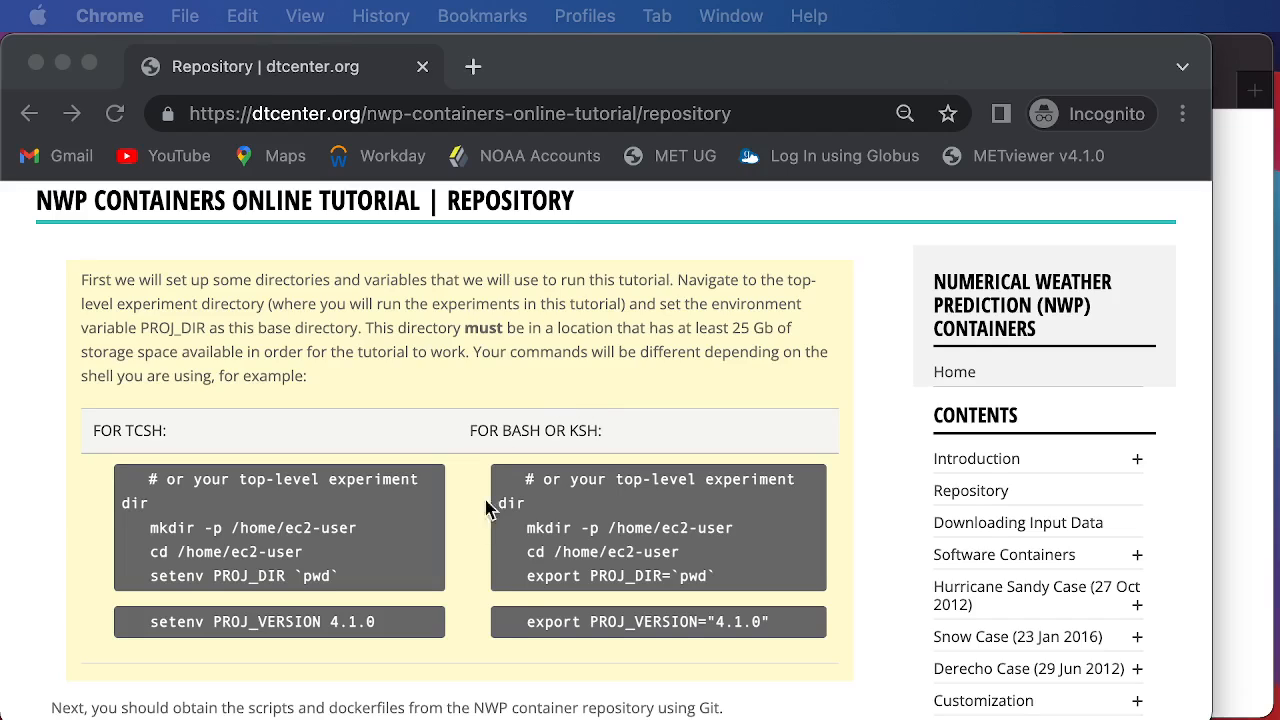
mouse_move(644, 406)
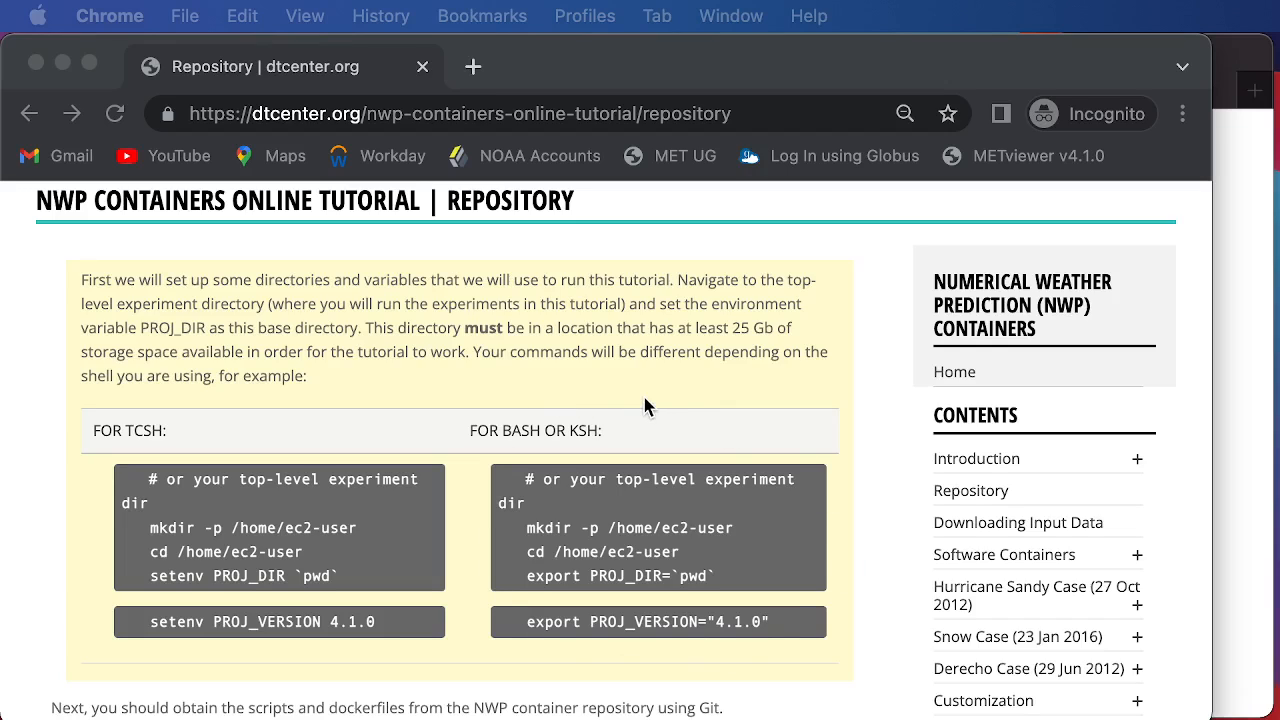
mouse_move(632, 400)
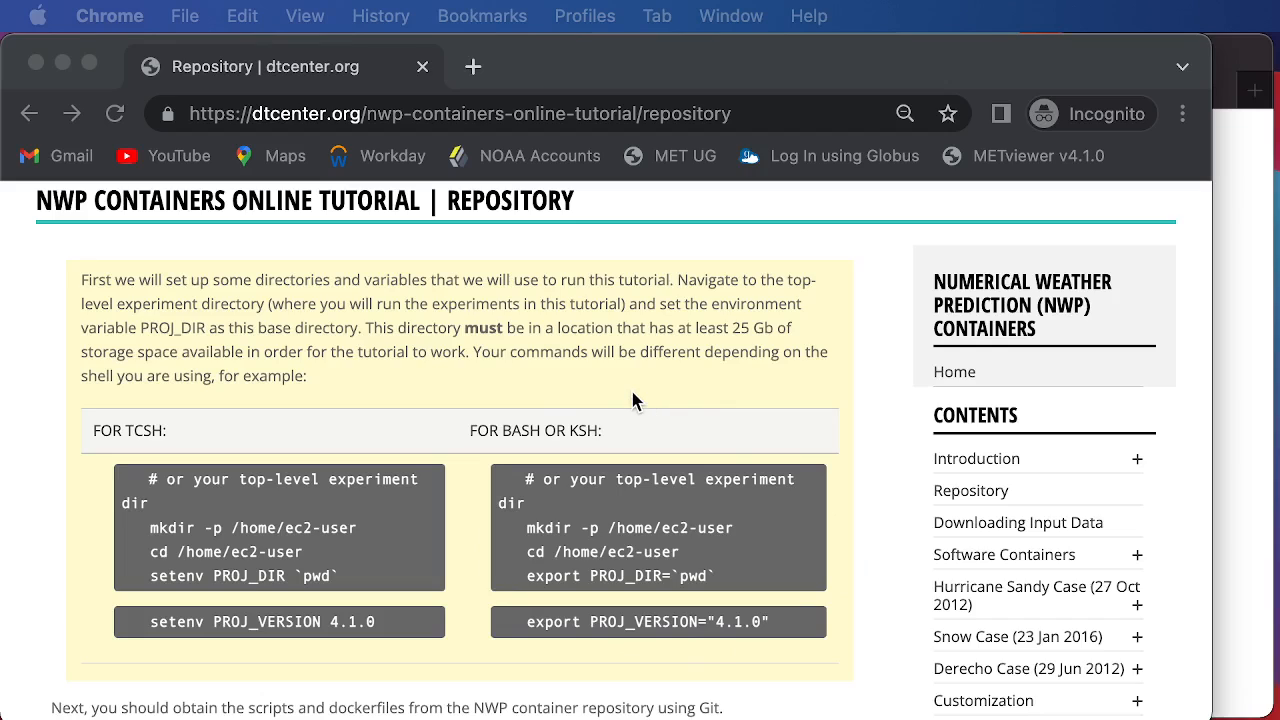
mouse_move(580, 528)
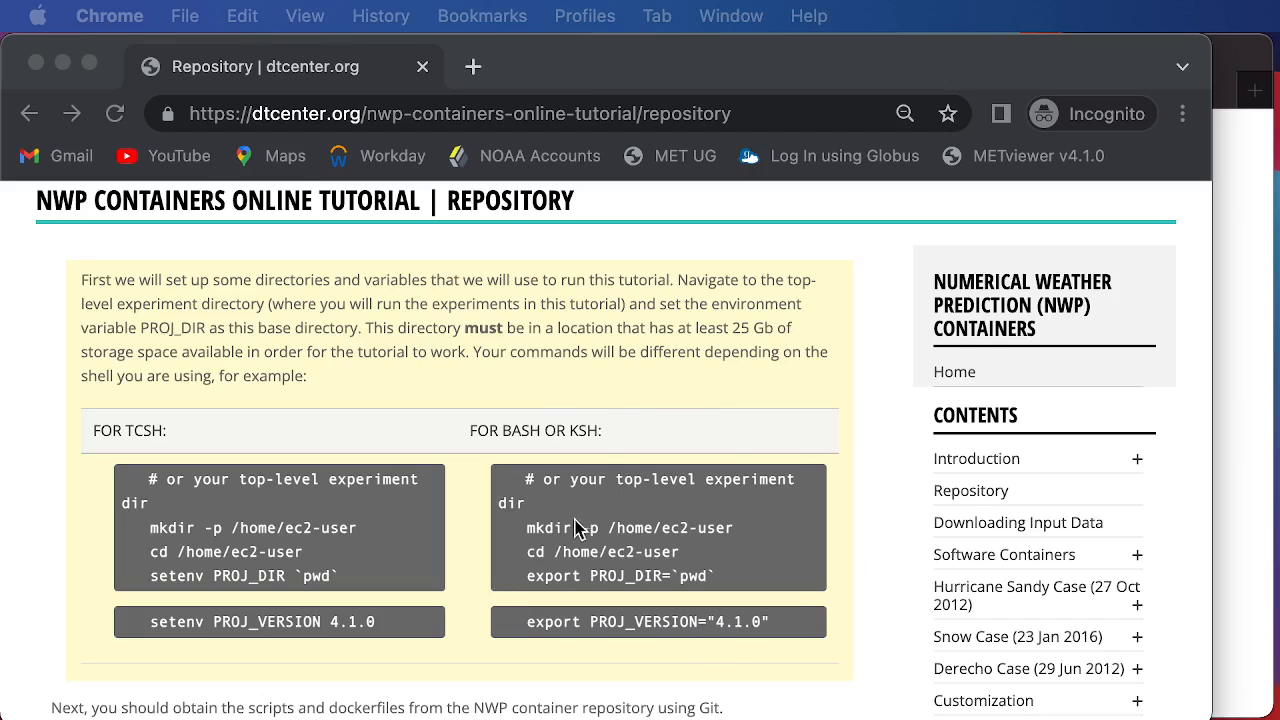
mouse_move(536, 540)
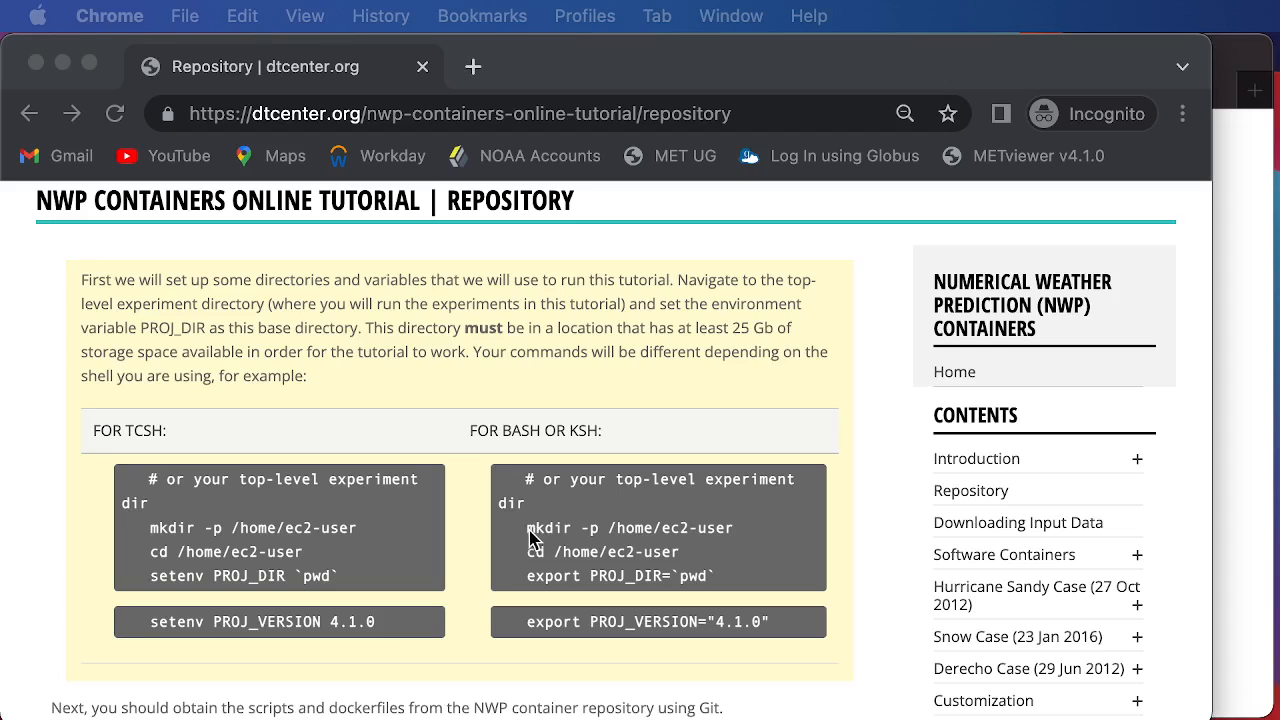
Copy the tutorial's mkdir/cd and export PROJ_DIR commands into the remote shell.
drag(528, 528, 680, 528)
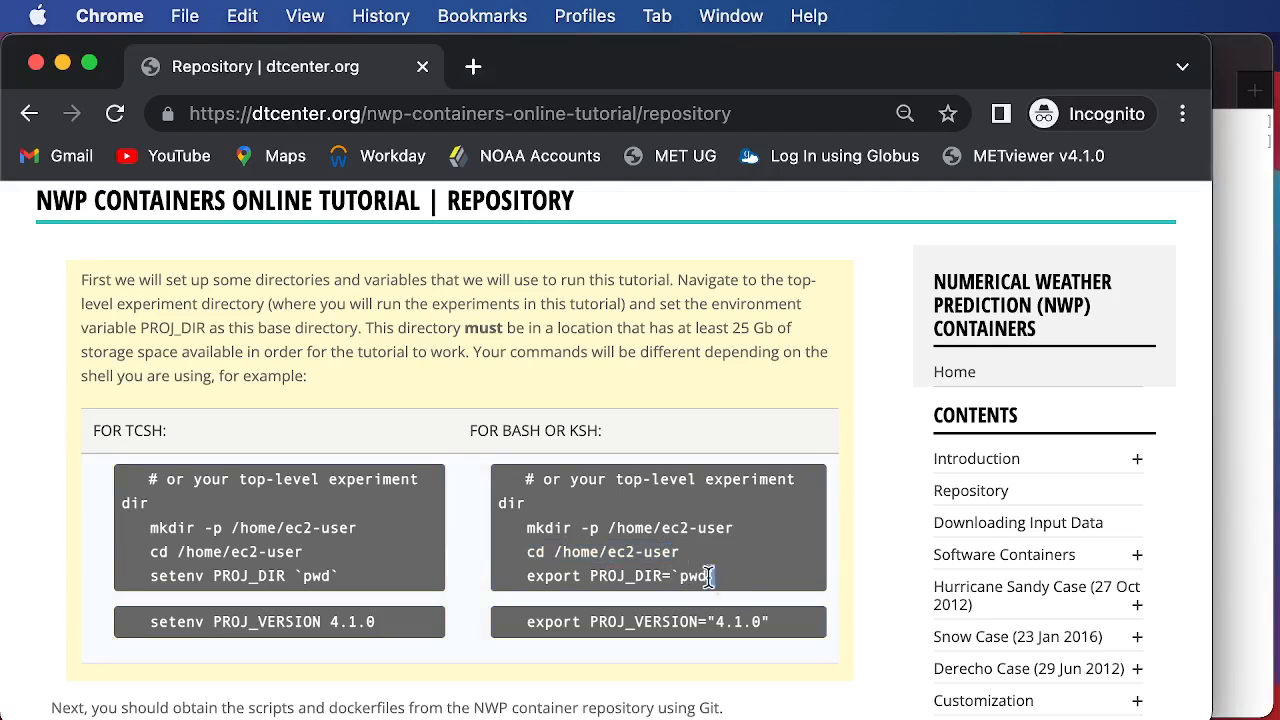
drag(716, 576, 520, 576)
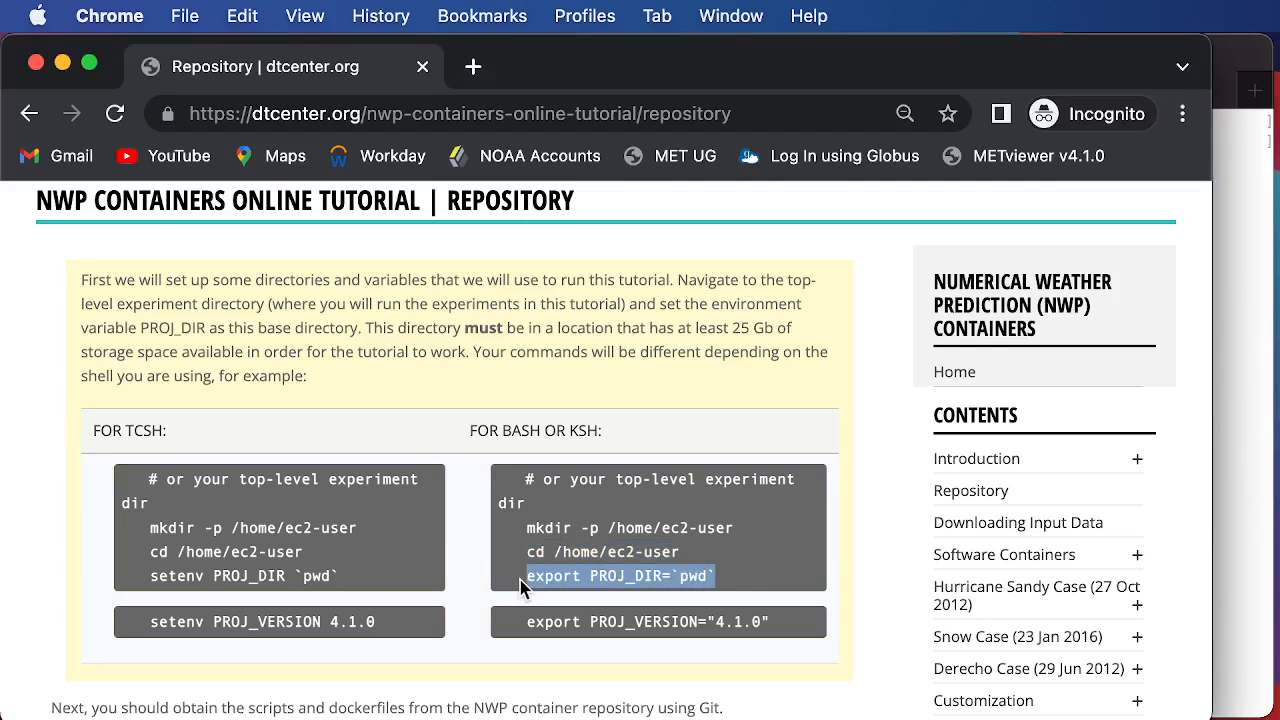
mouse_move(1230, 588)
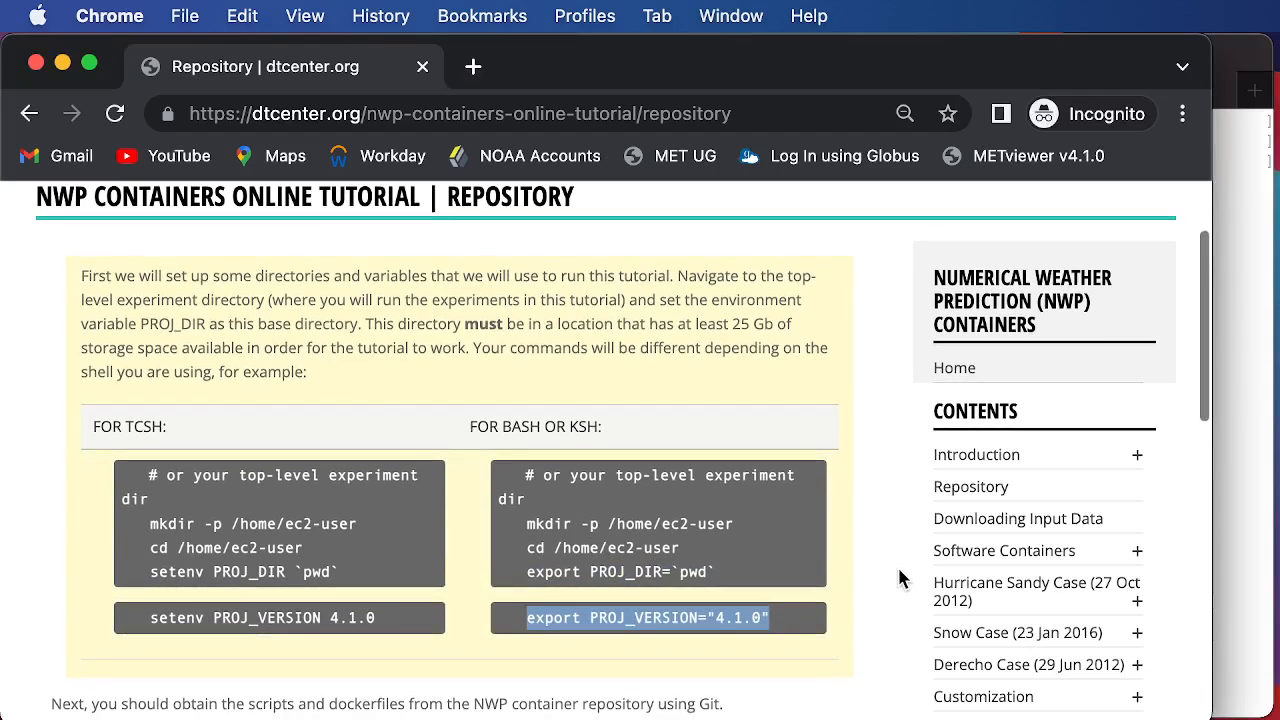
mouse_move(1184, 588)
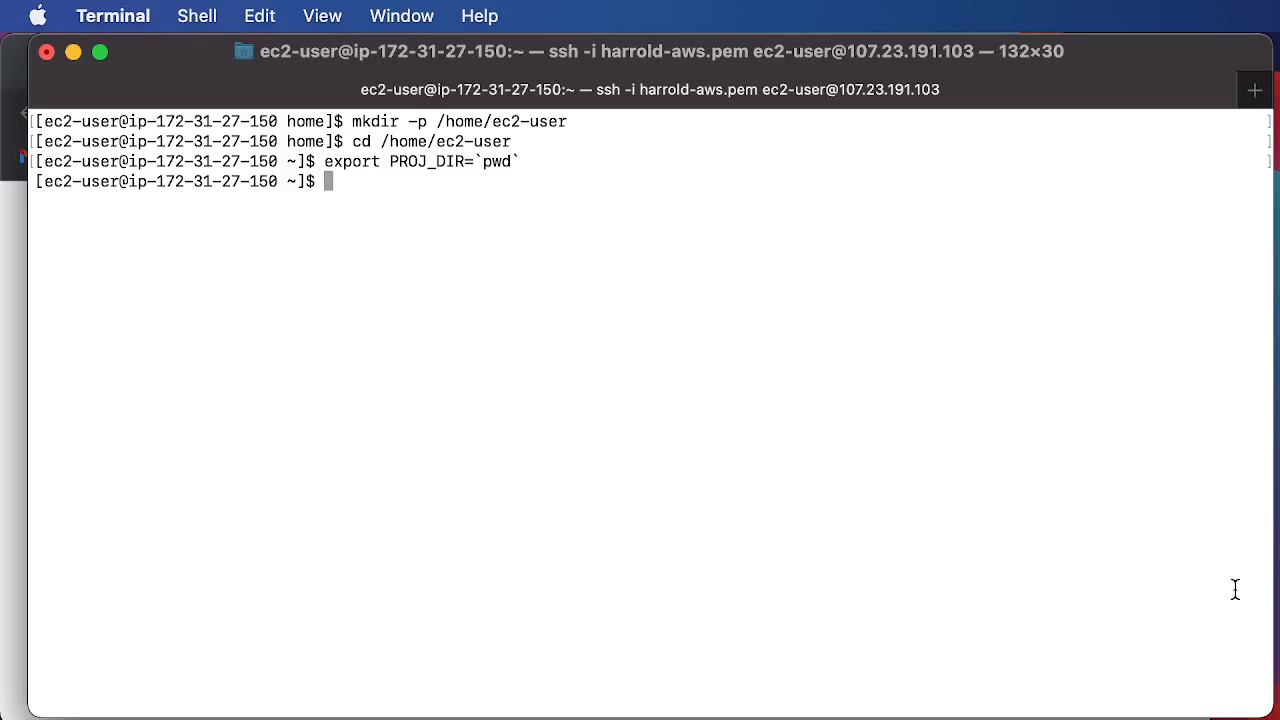
Export PROJ_VERSION="4.1.0" in the EC2 shell.
text(export PROJ_VERSION="4.1.0")
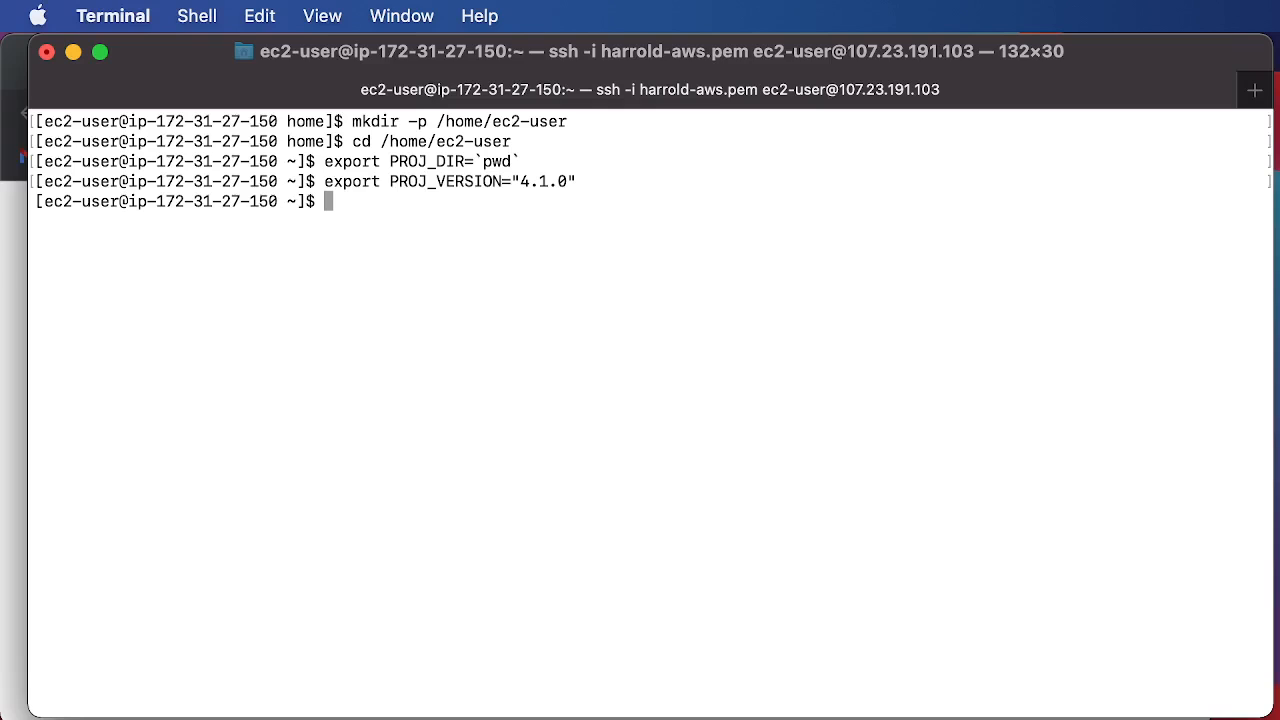
mouse_move(1114, 576)
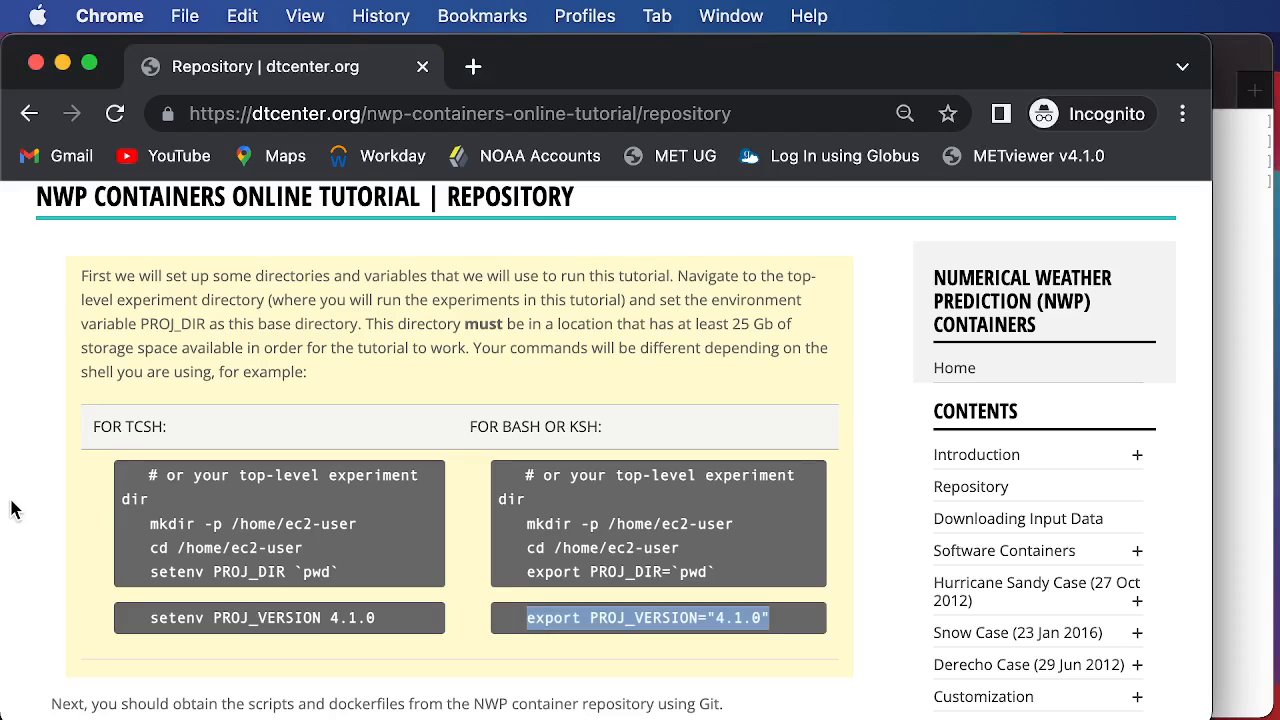
Scroll to the GitHub section and run the curl command fetching container-dtc-nwp.
scroll(down, 3)
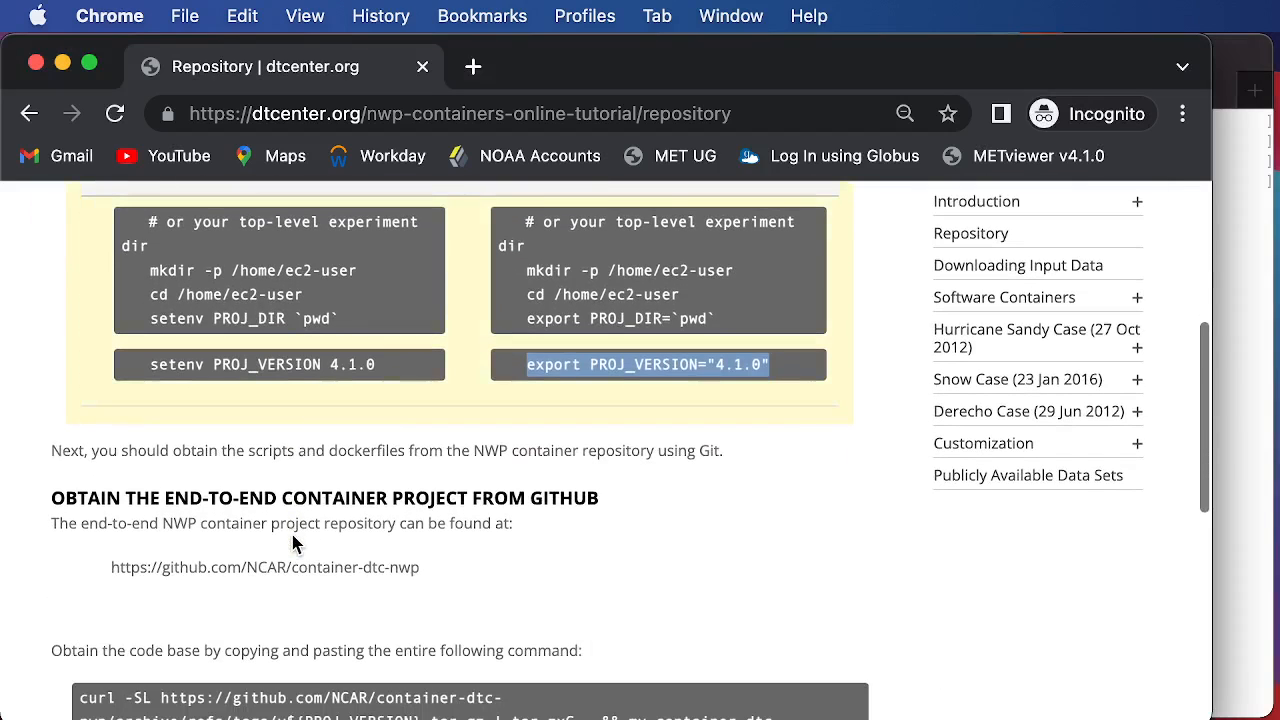
scroll(down, 3)
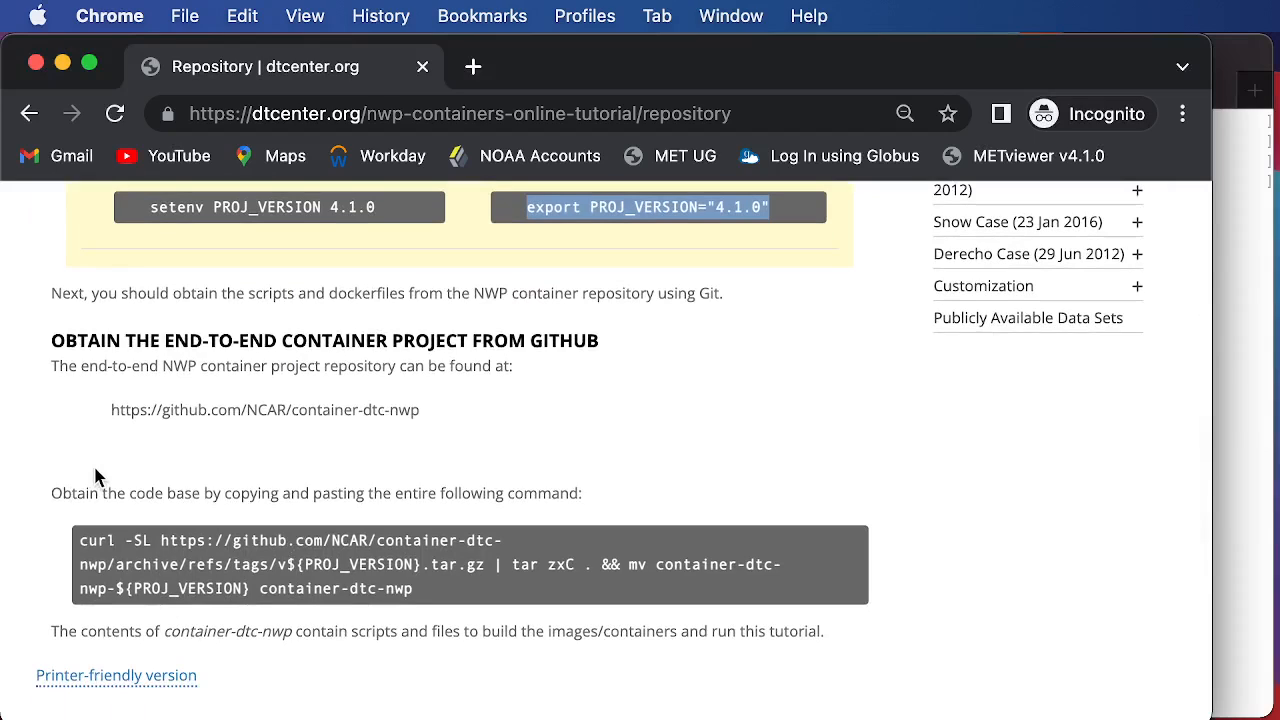
mouse_move(462, 600)
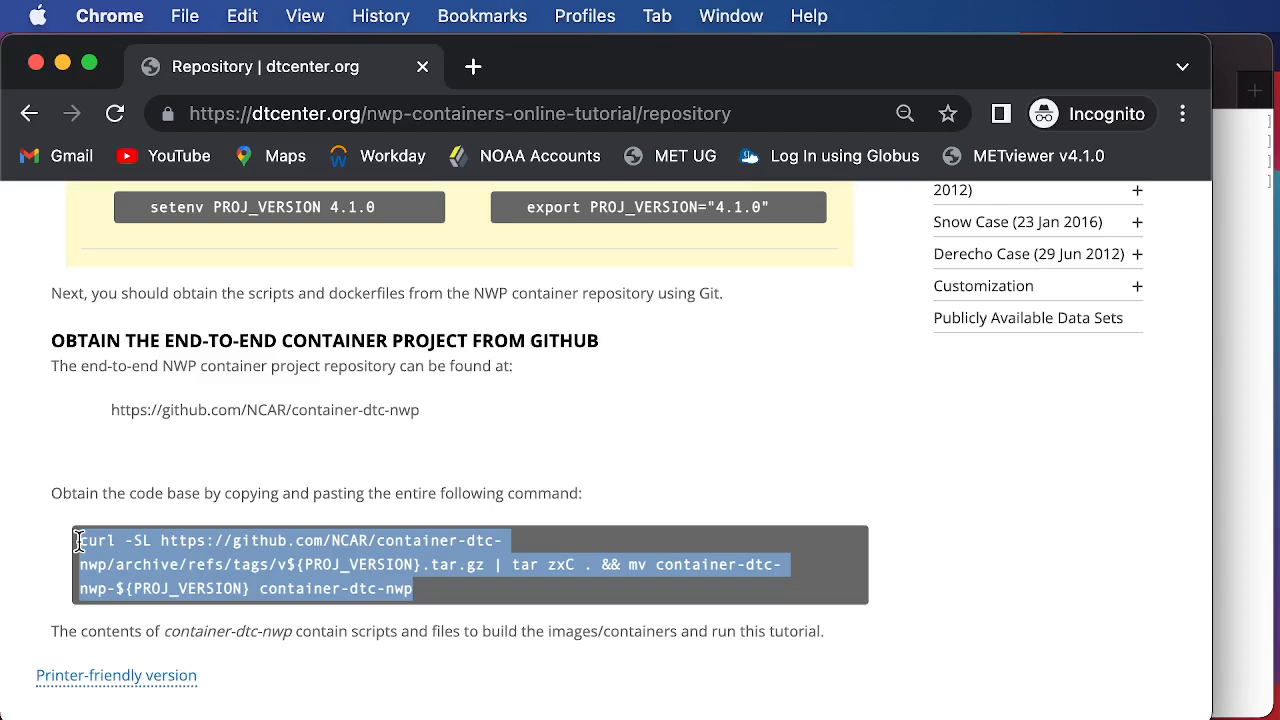
mouse_move(1108, 630)
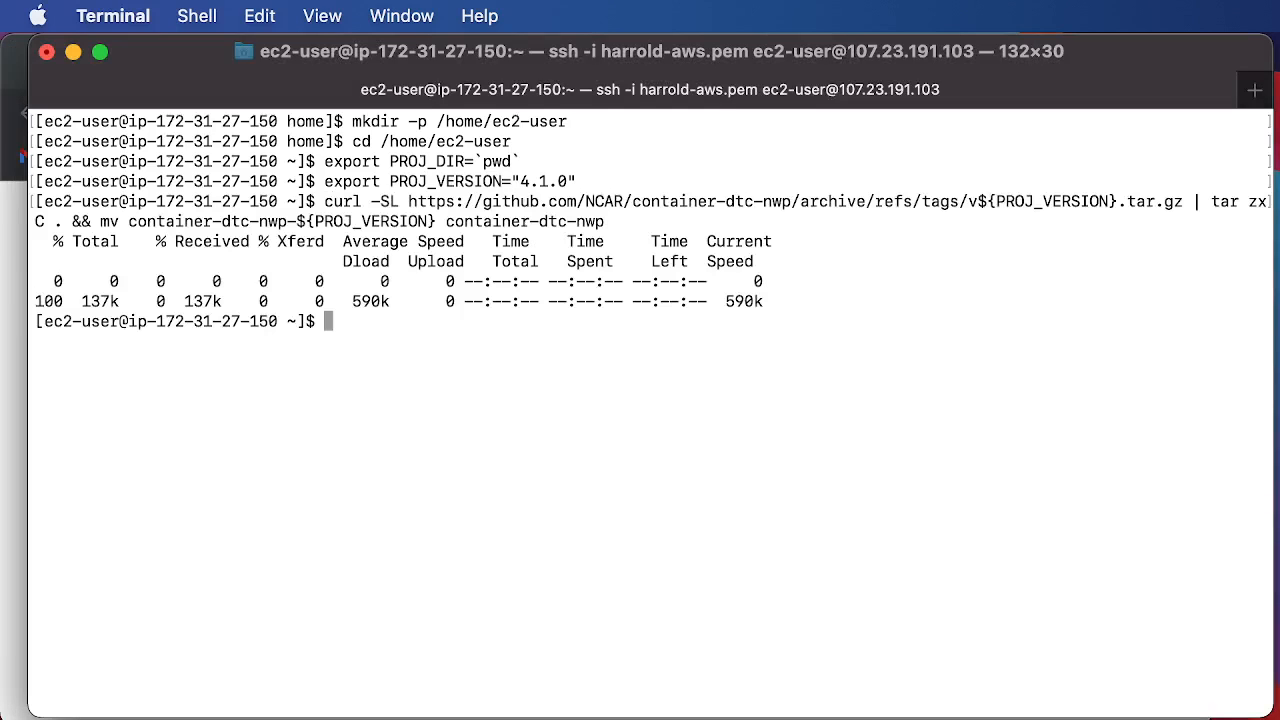
List the home directory to confirm container-dtc-nwp and utilities, then begin cd into it.
text(ls)
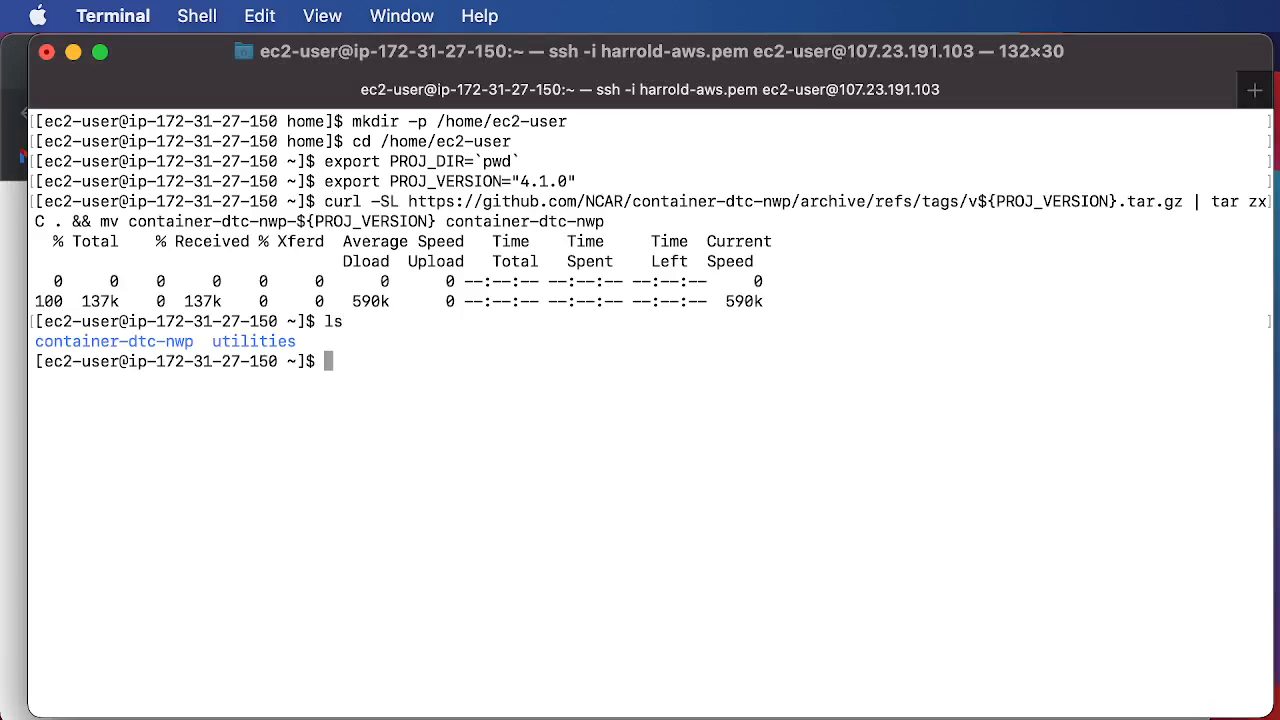
text(cd con)
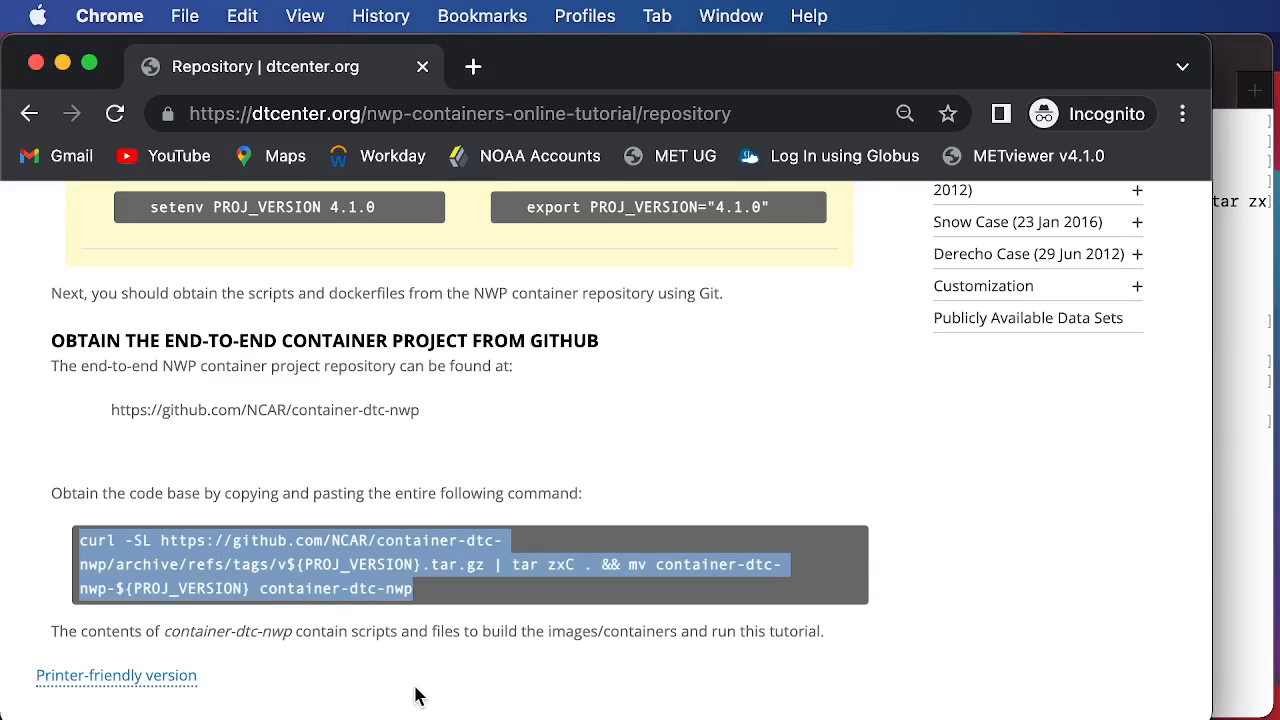
scroll(down, 3)
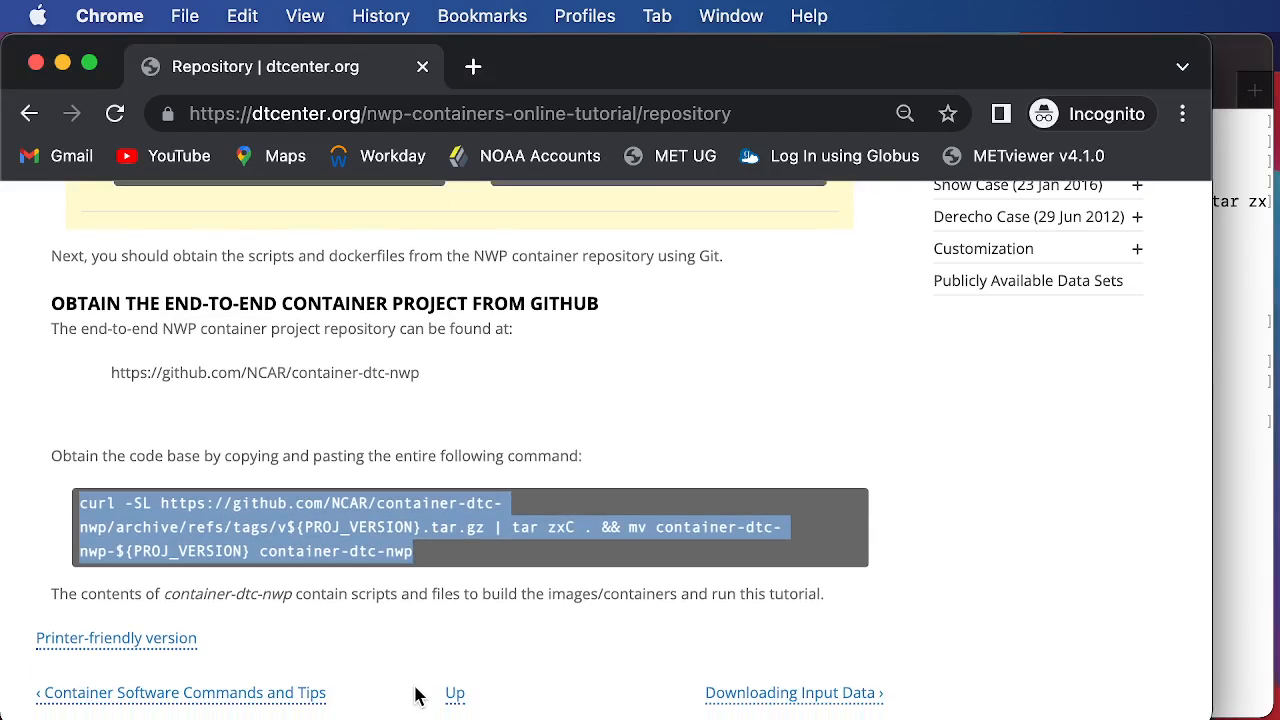